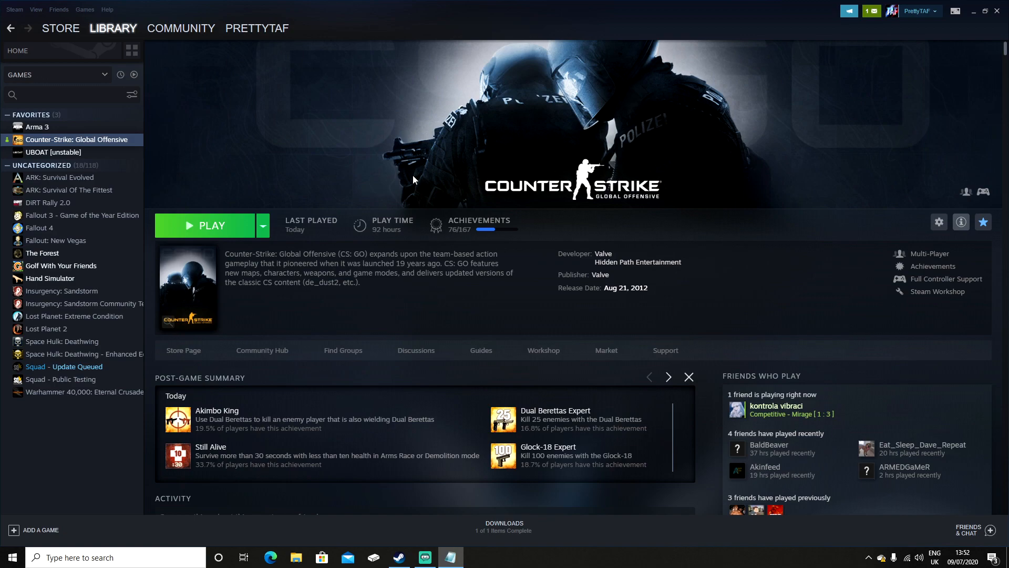
mouse_move(947, 226)
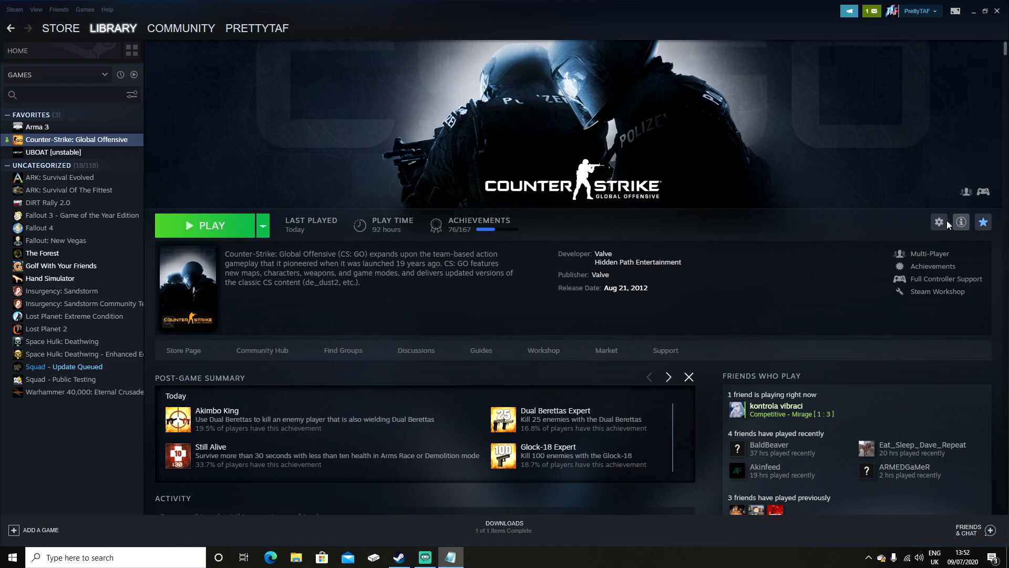
- Change CS:GO's Steam launch option from -safe to -insecure
left_click(939, 222)
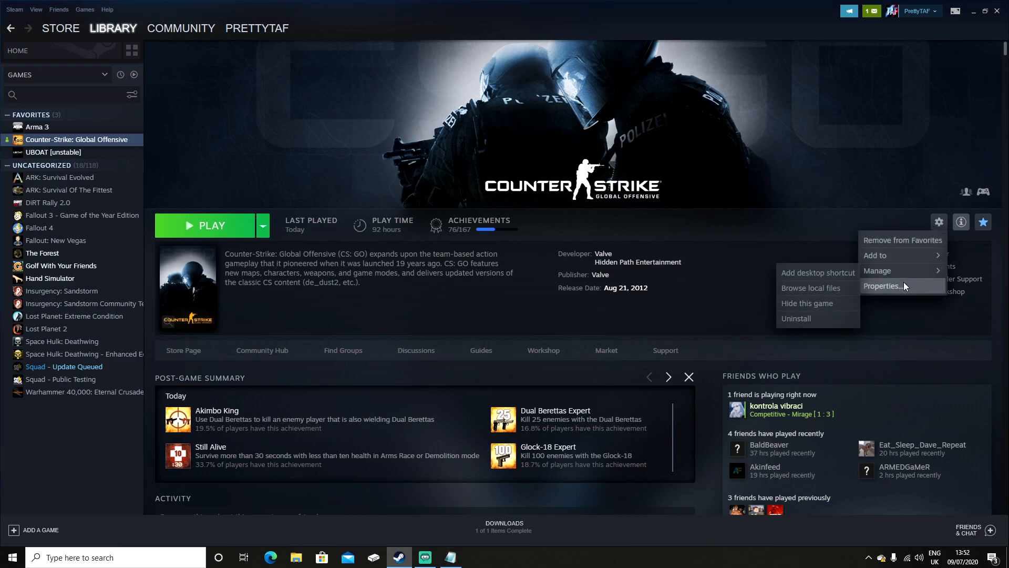
left_click(882, 286)
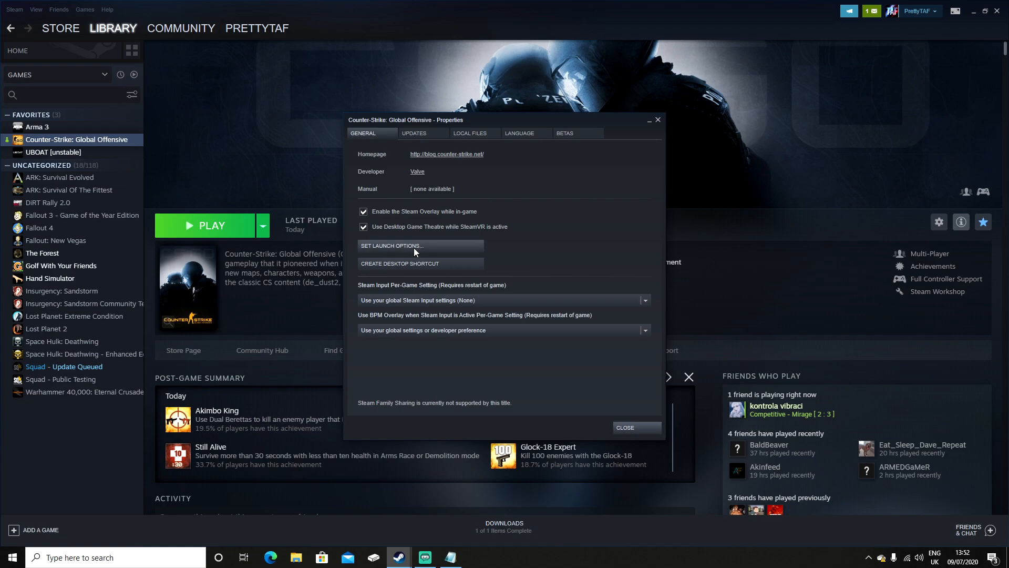
left_click(390, 245)
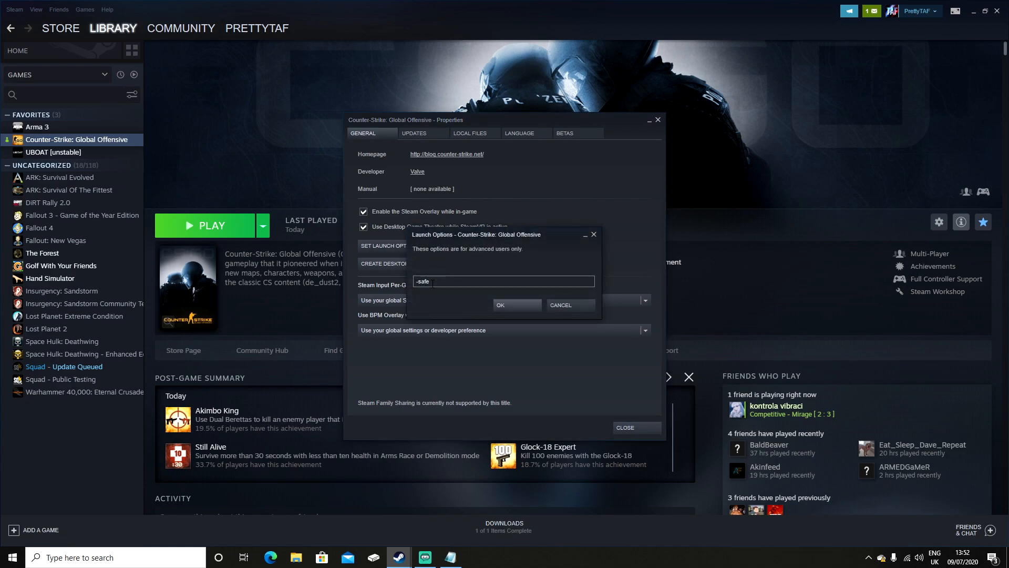
key("Backspace")
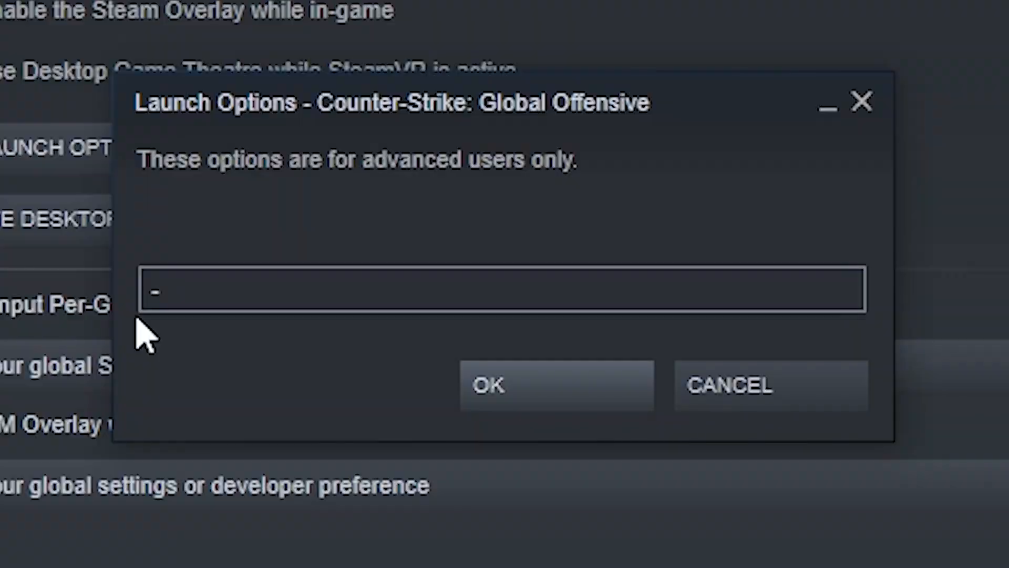
type("insecure")
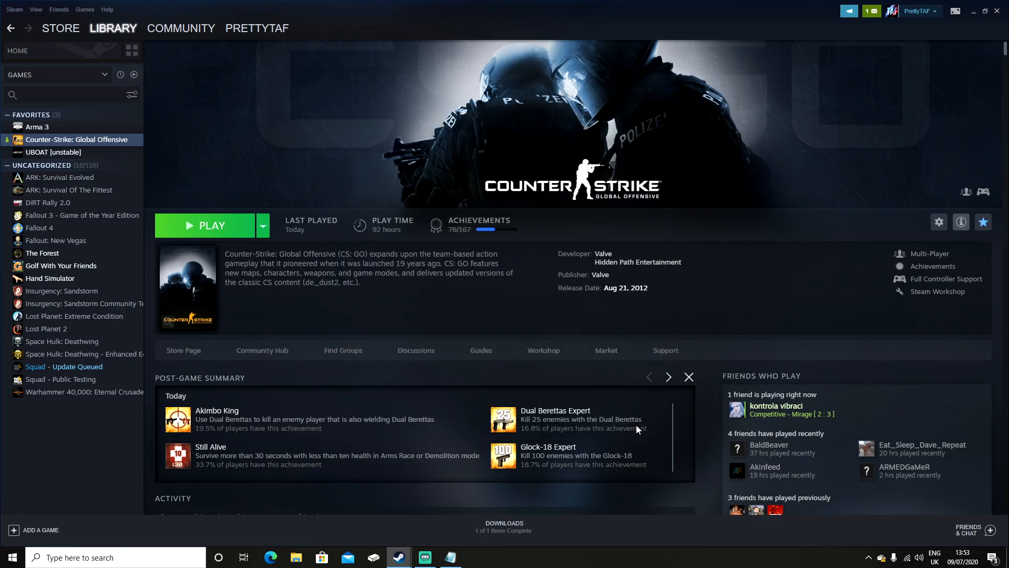
- Launch CS:GO, dismiss the VAC warning, and attempt Classic Competitive search twice, both blocked
left_click(205, 225)
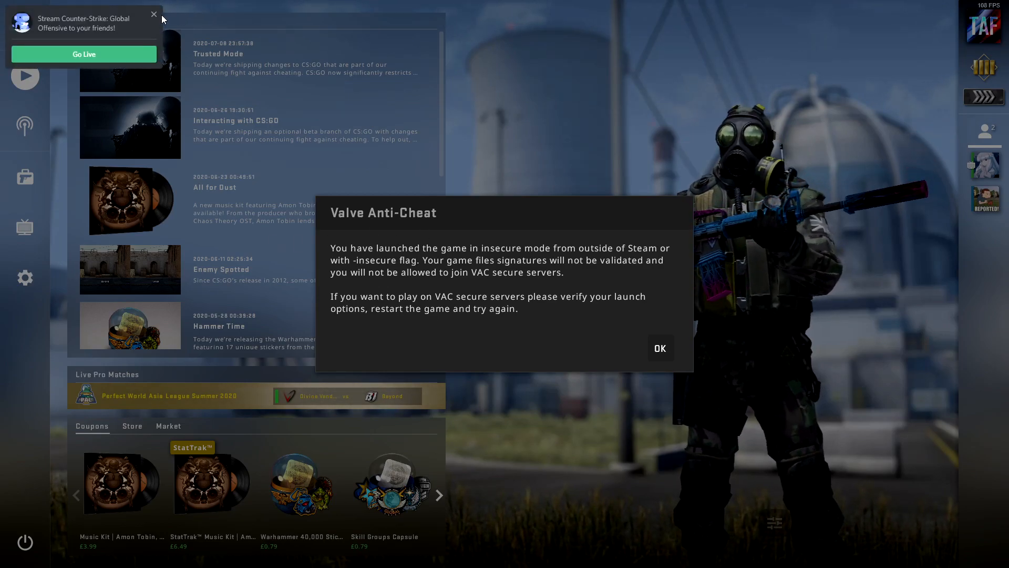
left_click(660, 348)
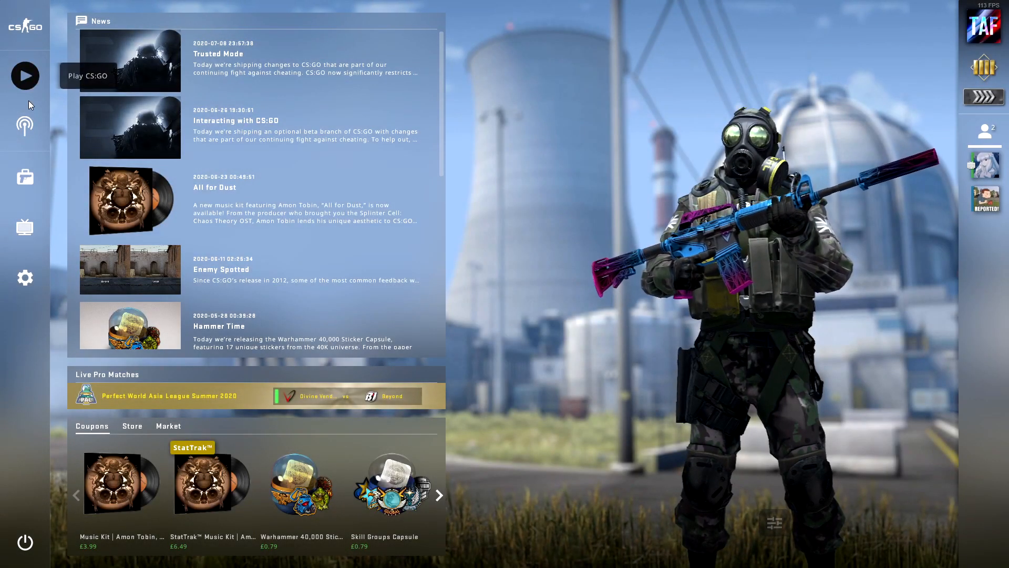
left_click(25, 75)
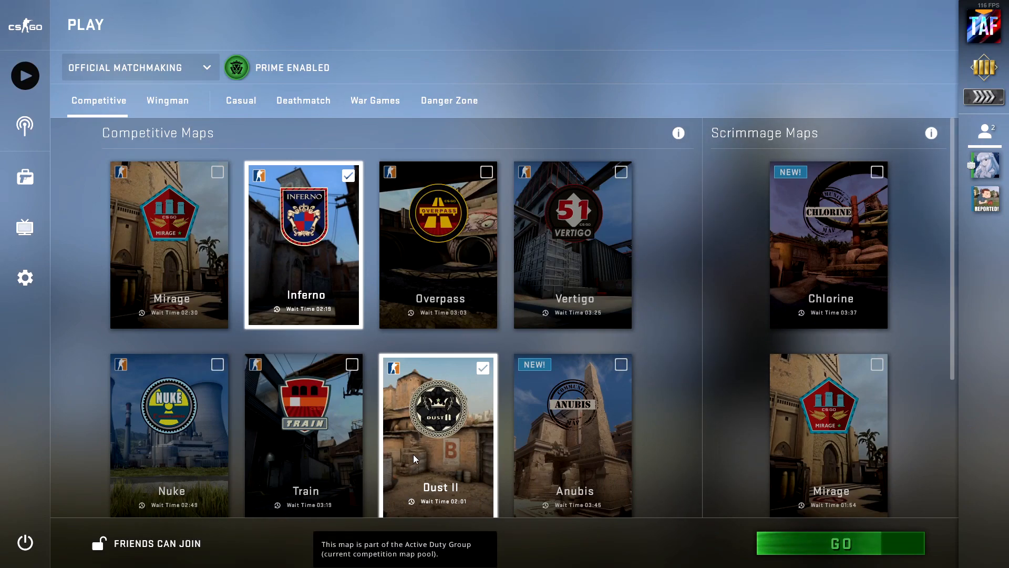
left_click(841, 543)
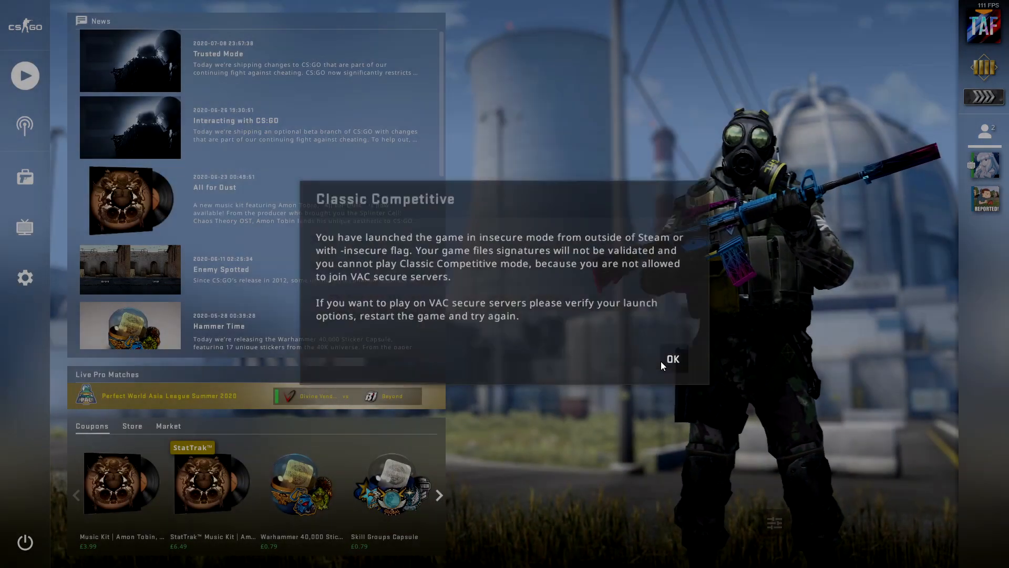
left_click(673, 360)
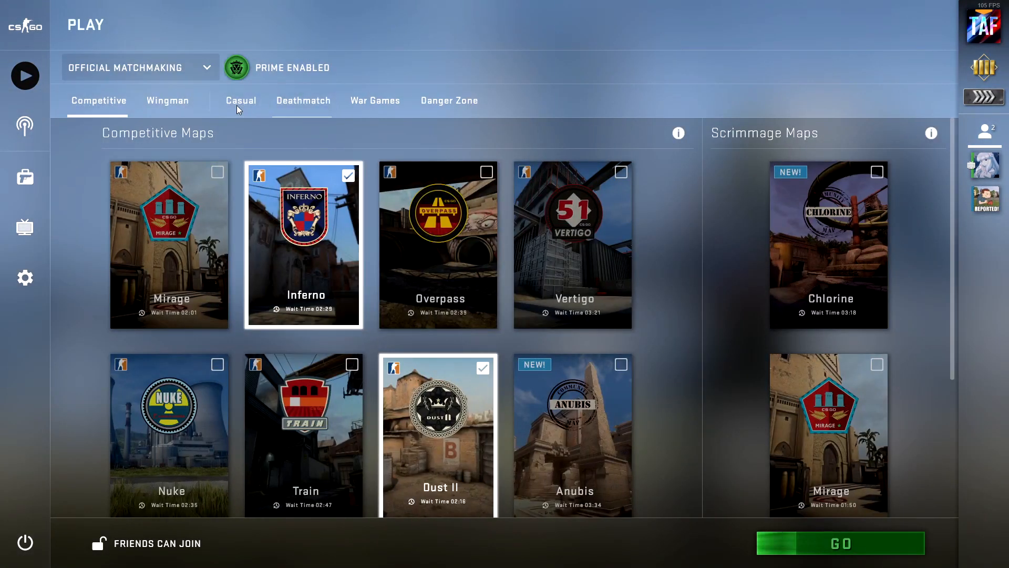
left_click(840, 543)
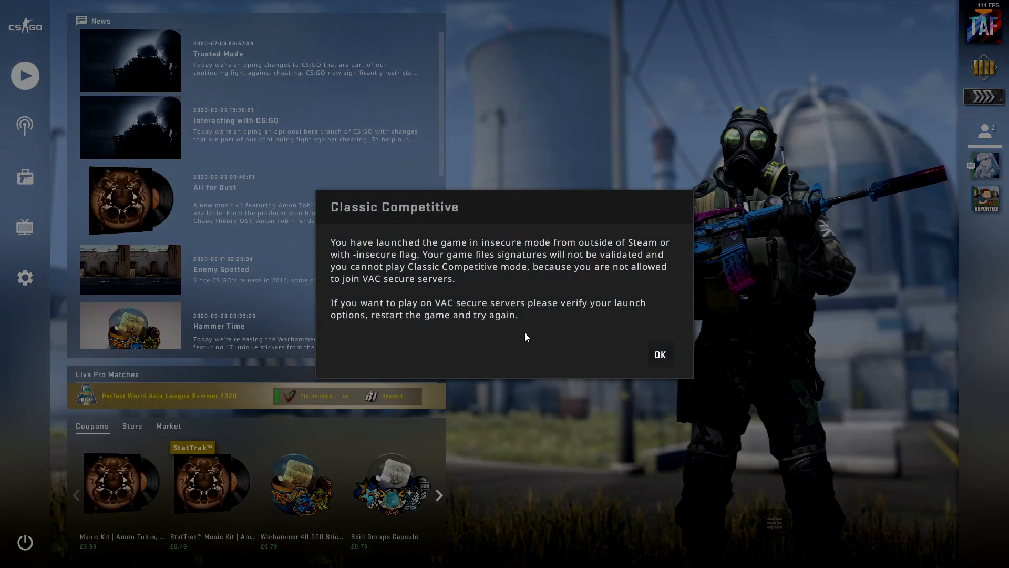
left_click(660, 354)
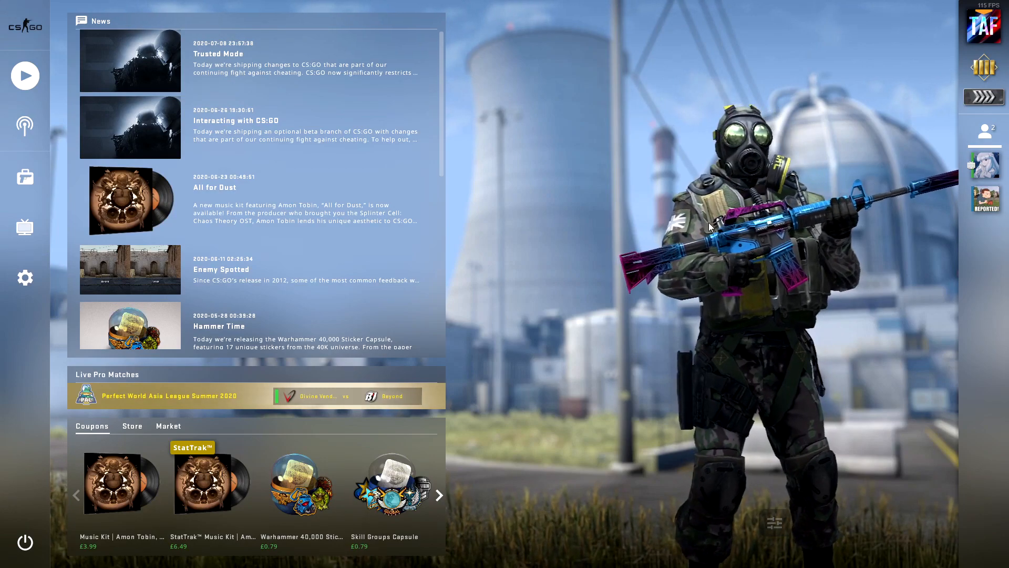
- Quit the insecure CS:GO session and confirm the exit
left_click(25, 542)
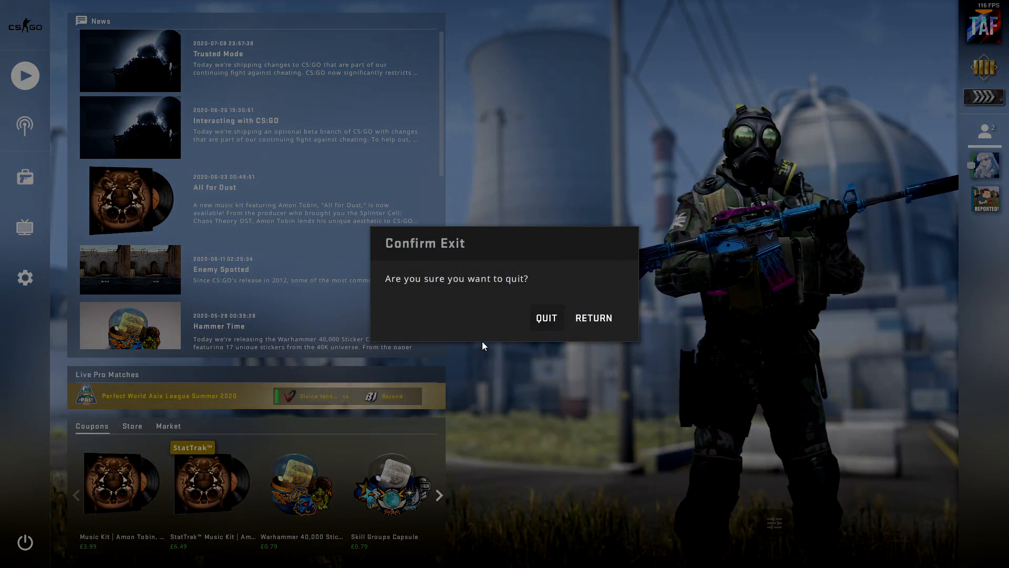
left_click(547, 317)
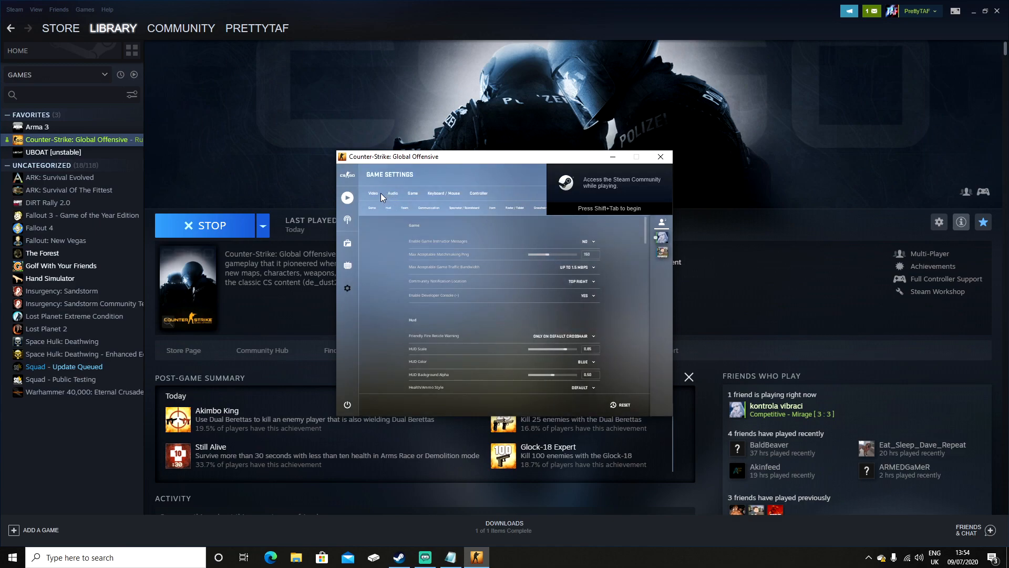
- Open Play, close the Prime Account Status notice, cancel the search, and start a Competitive search
left_click(373, 193)
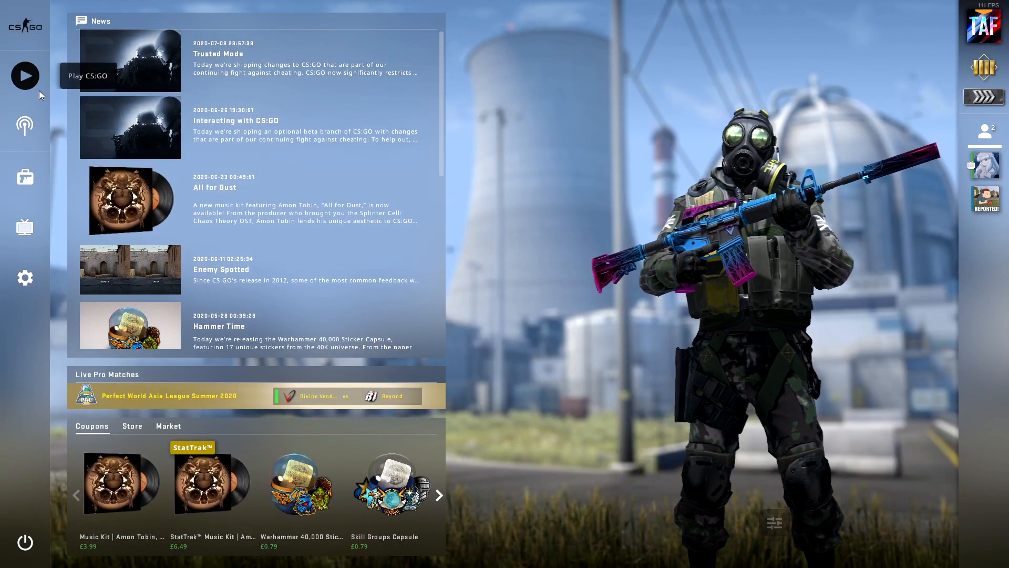
left_click(24, 76)
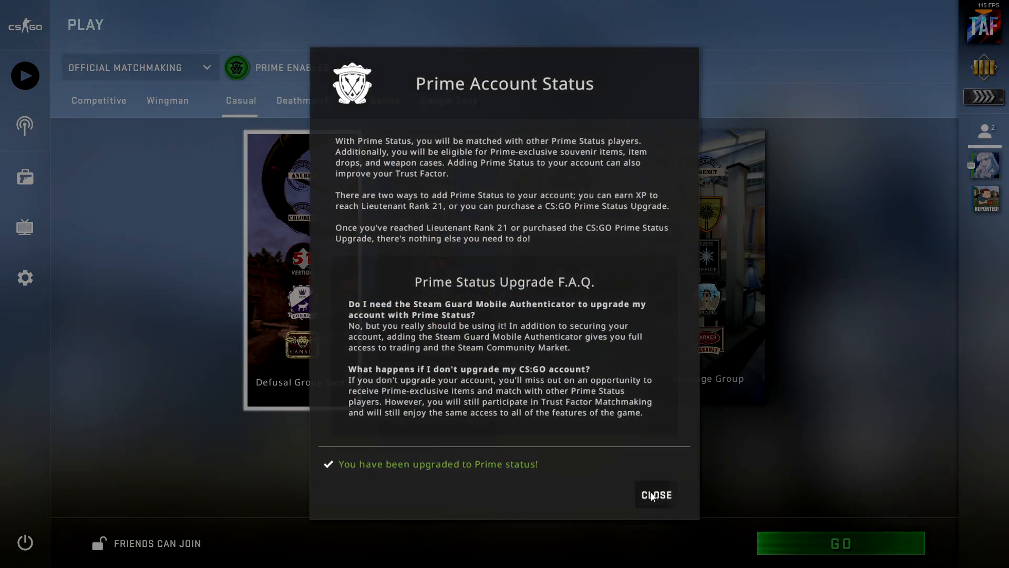
left_click(656, 494)
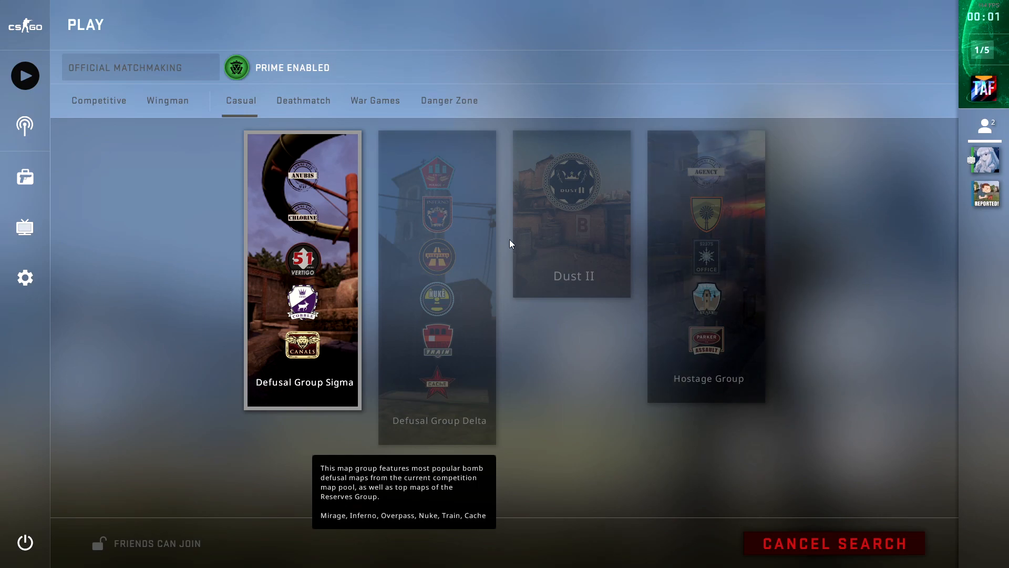
left_click(98, 100)
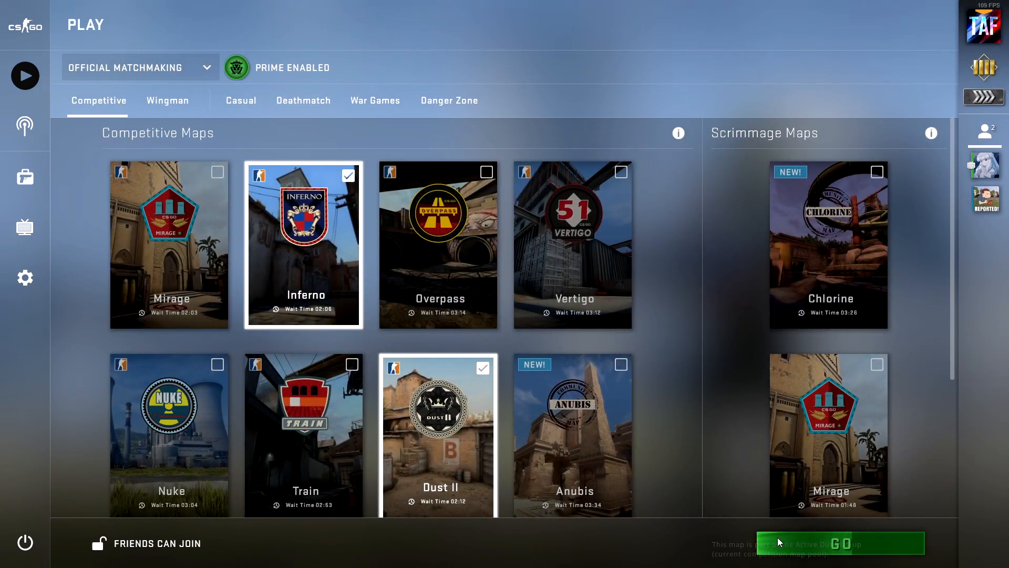
left_click(841, 543)
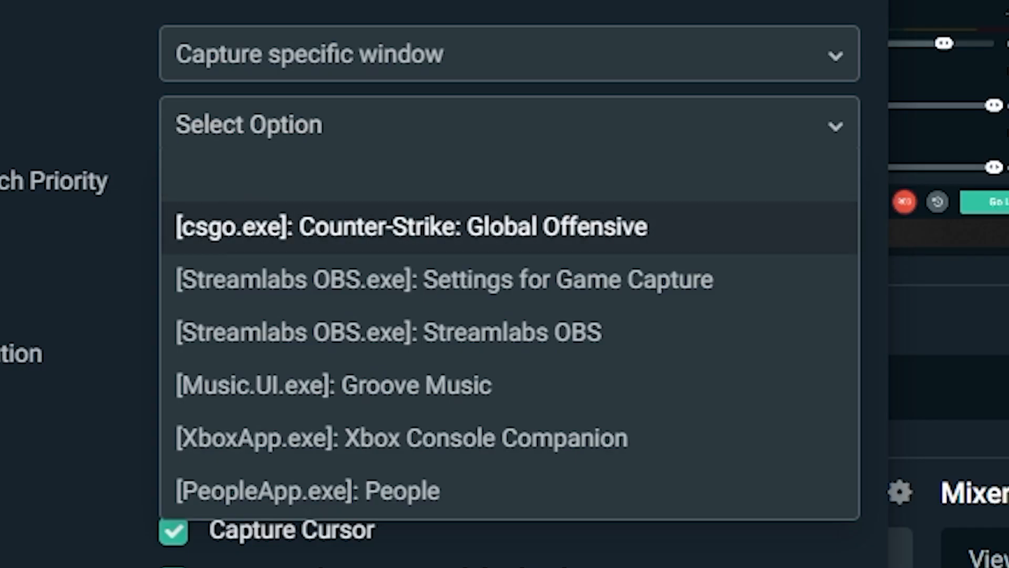
mouse_move(474, 280)
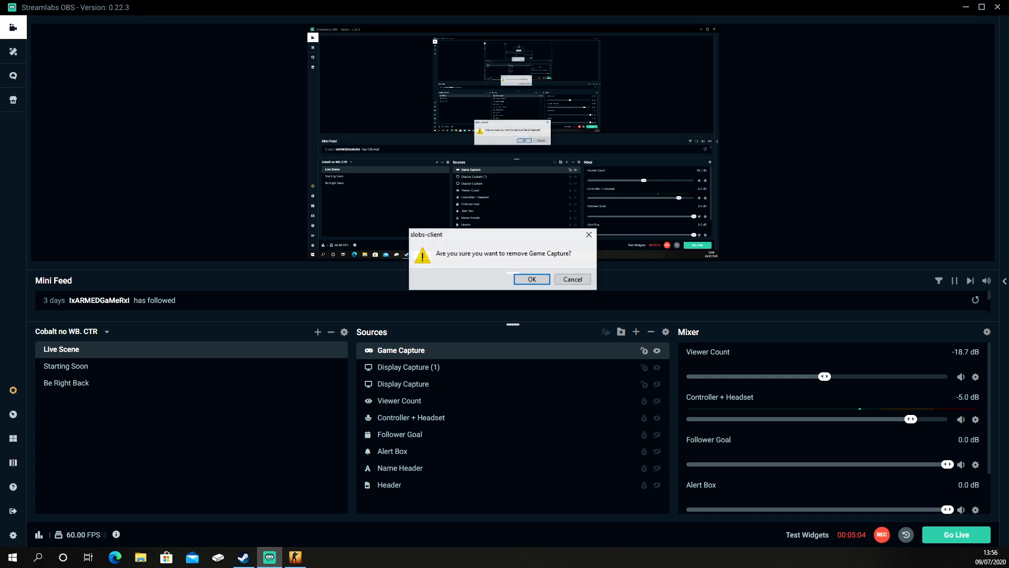
- Confirm removing the Game Capture source from Streamlabs OBS
left_click(532, 279)
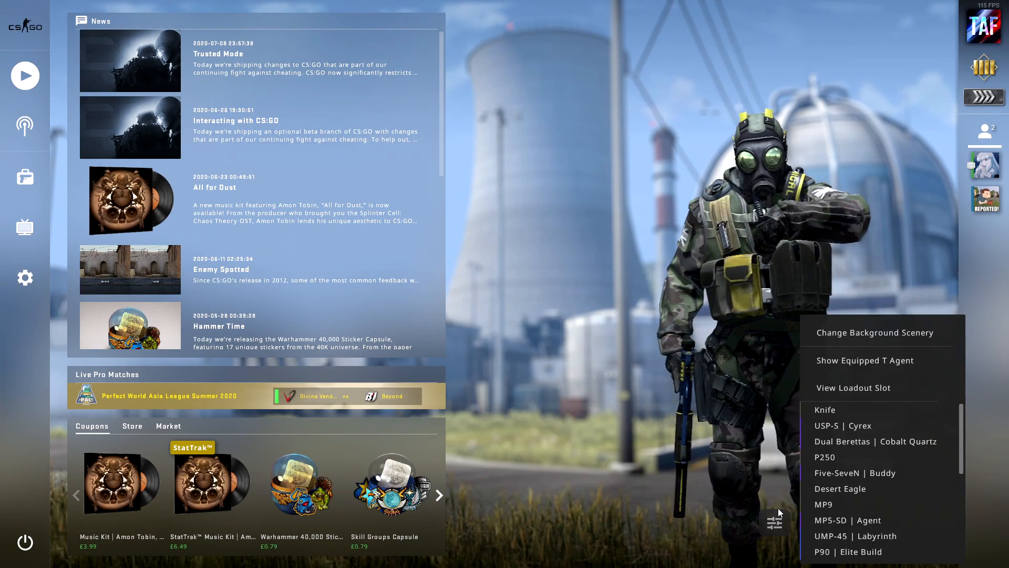
- Open the Steam overlay over the CS:GO main menu with Shift+Tab
key("shift+tab")
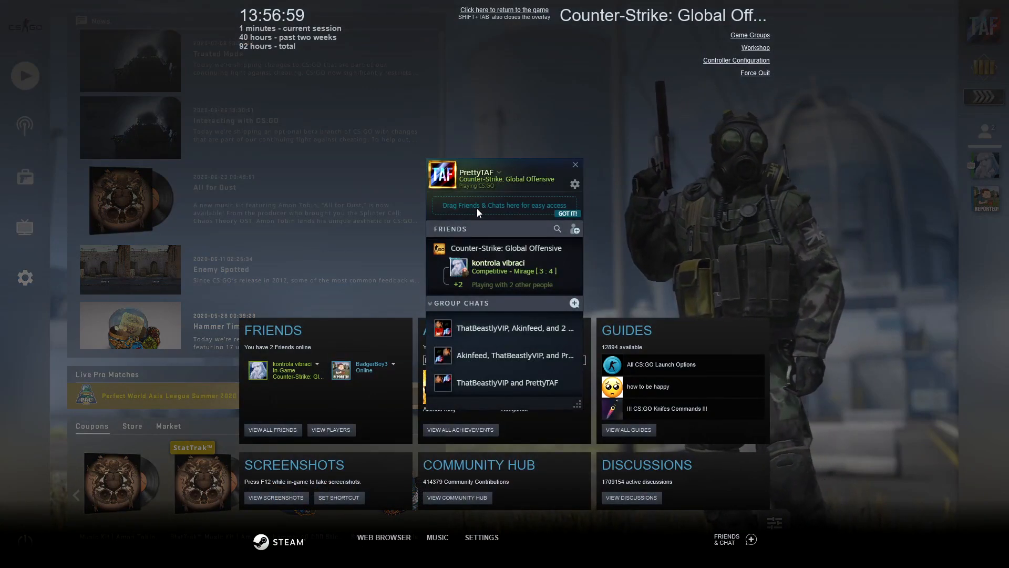